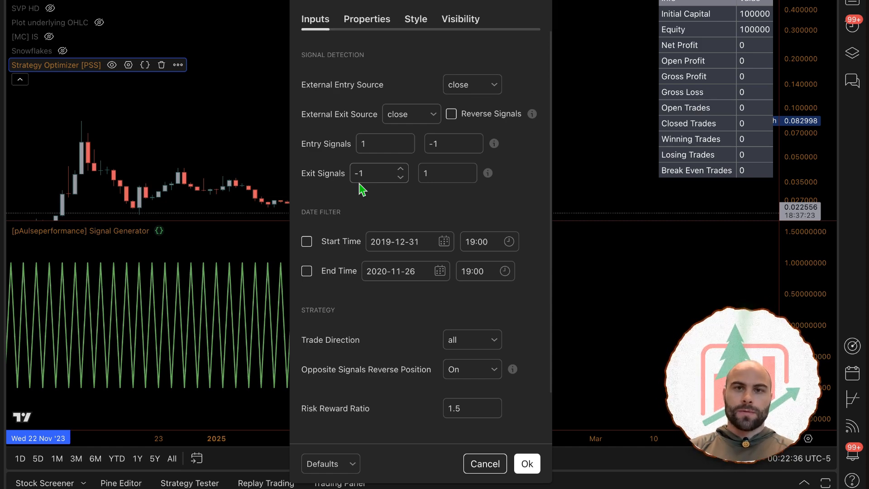
mouse_move(385, 76)
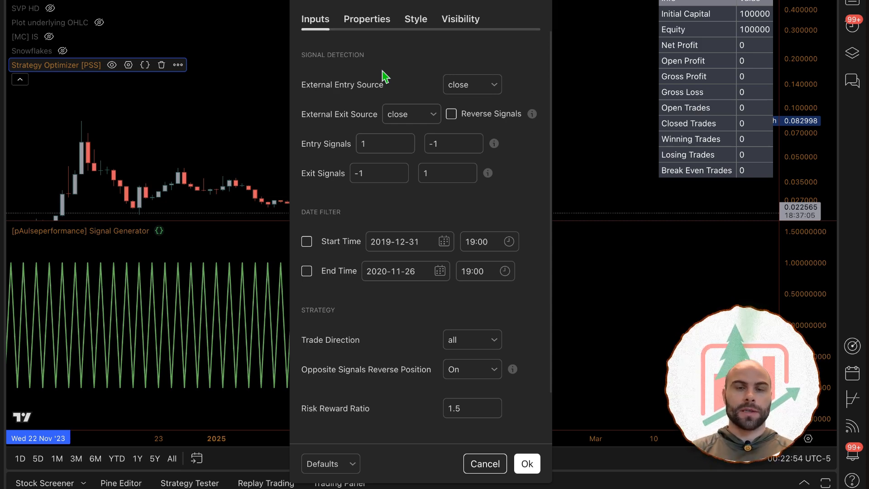
mouse_move(378, 93)
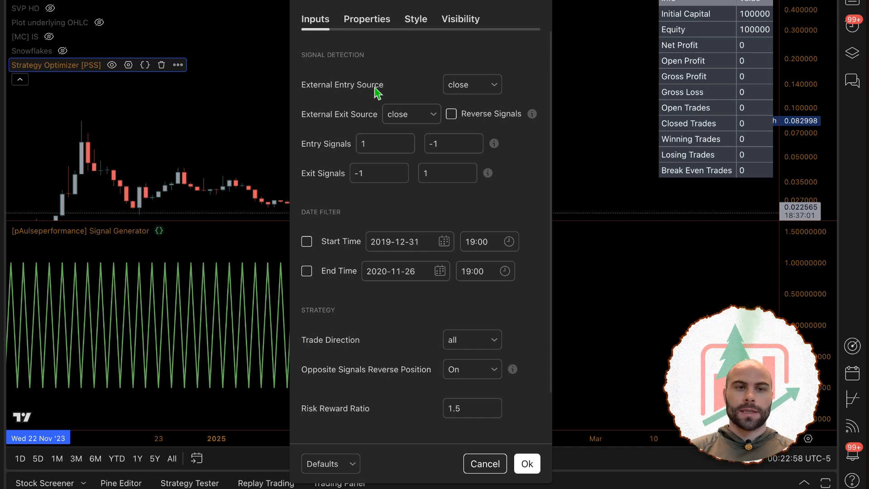
mouse_move(537, 7)
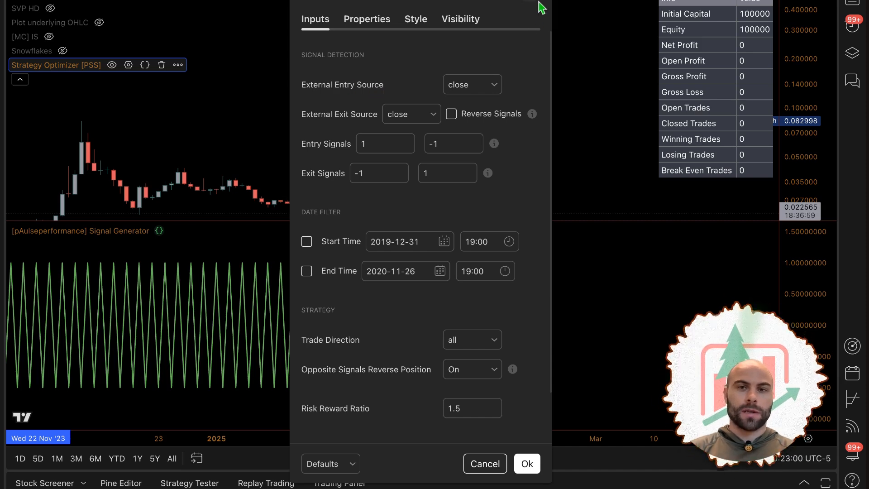
Cancel the Strategy Optimizer settings, keeping entry signals 1/-1 and exit signals -1/1.
click(526, 463)
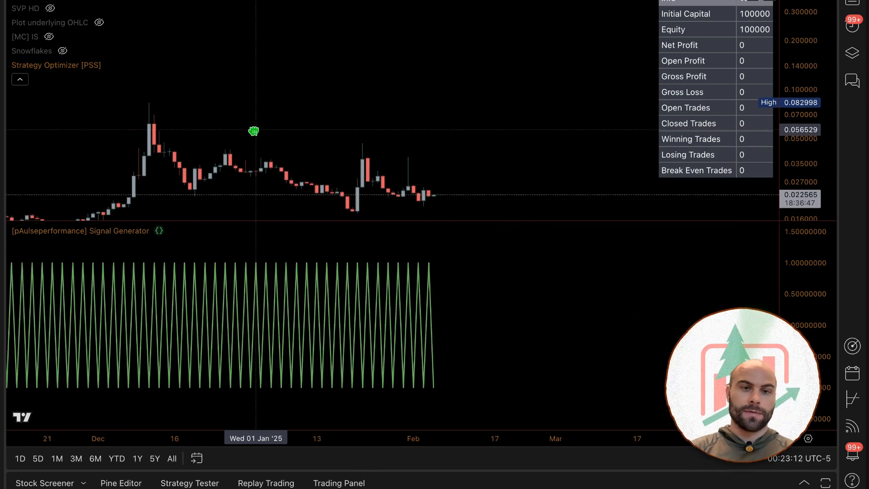
View the Strategy Optimizer source in the Pine Editor down to its signal input definitions.
click(128, 65)
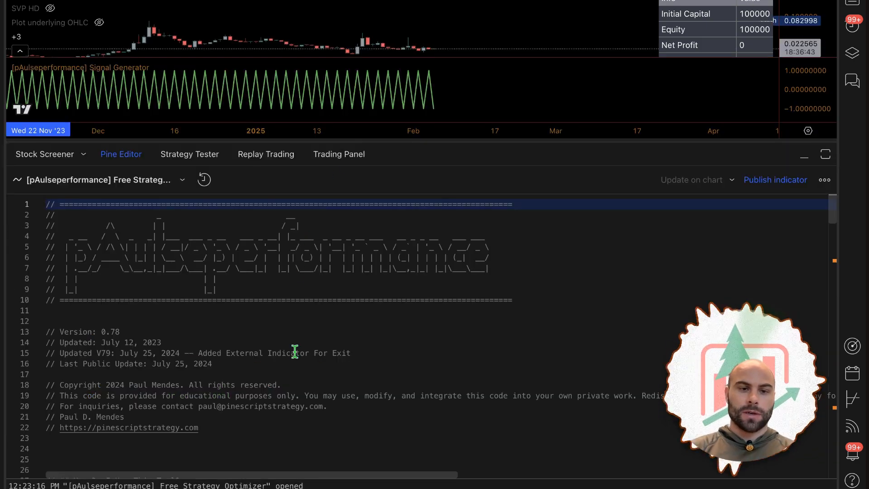
scroll(down, 3)
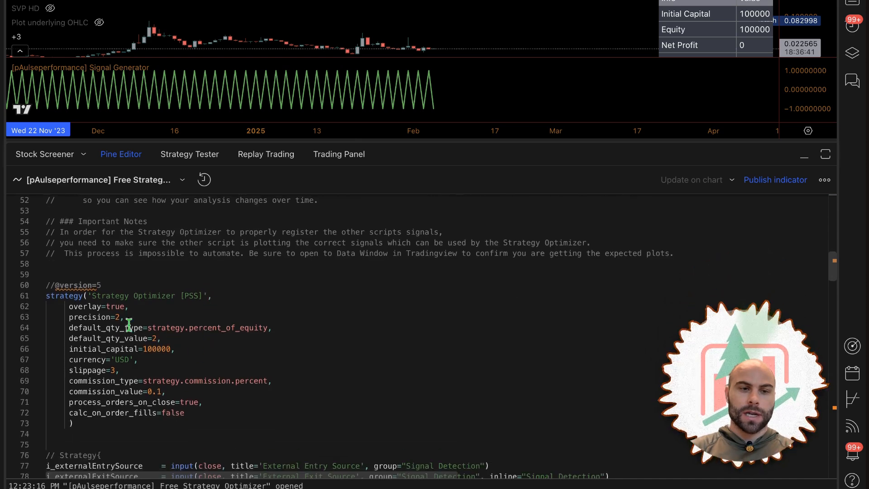
scroll(down, 3)
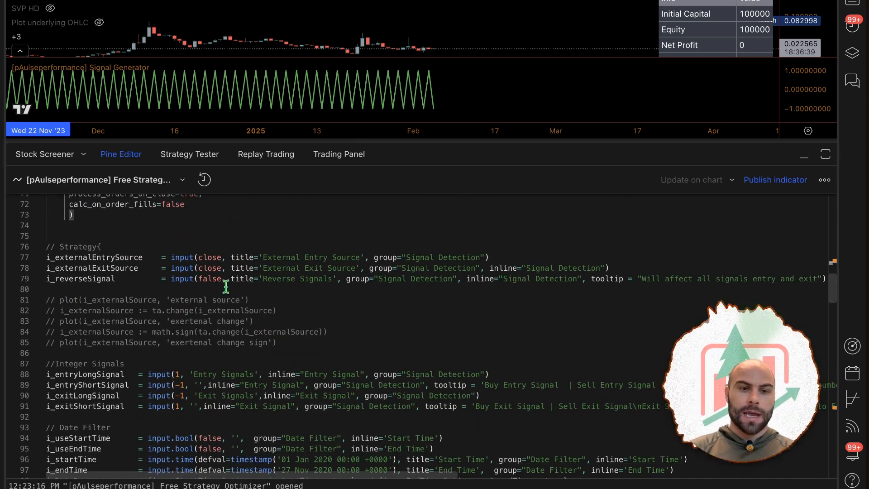
mouse_move(247, 309)
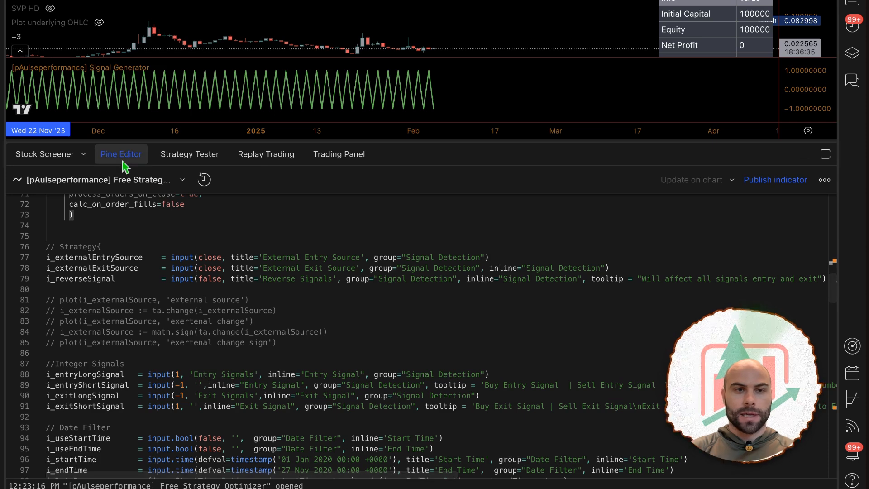
Set External Entry Source to the [pAulseperformance] Signal Generator output.
click(128, 65)
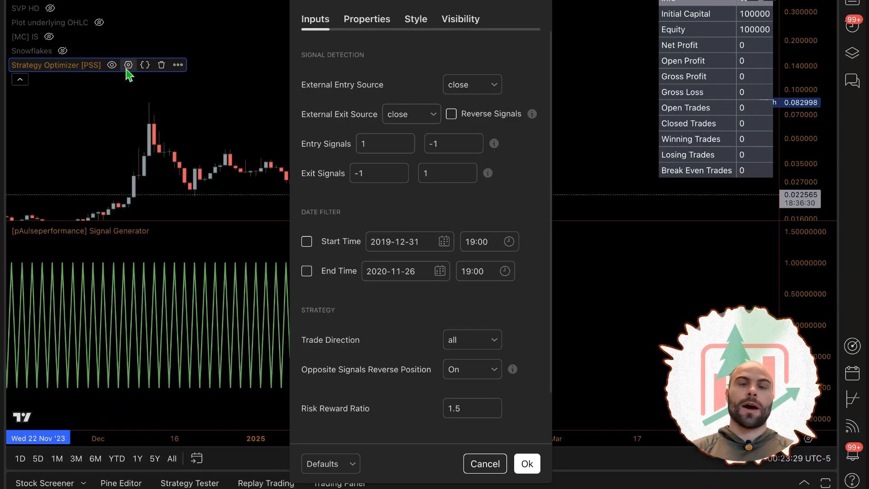
mouse_move(347, 116)
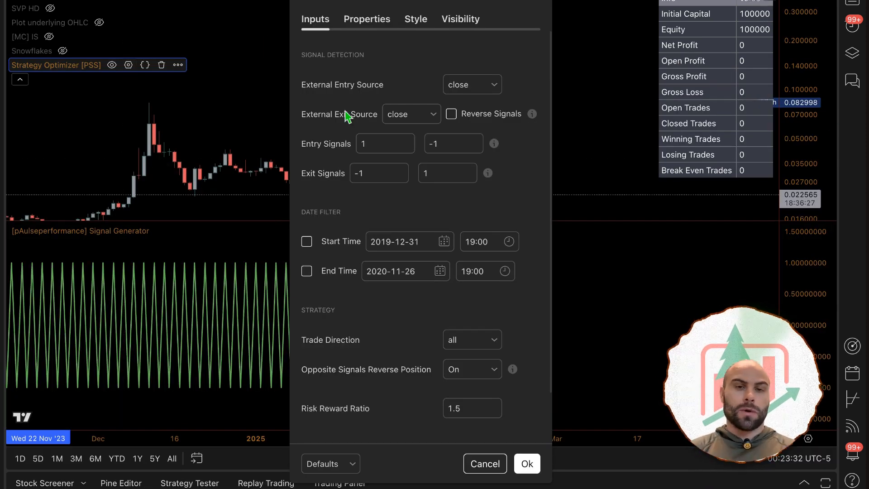
click(471, 84)
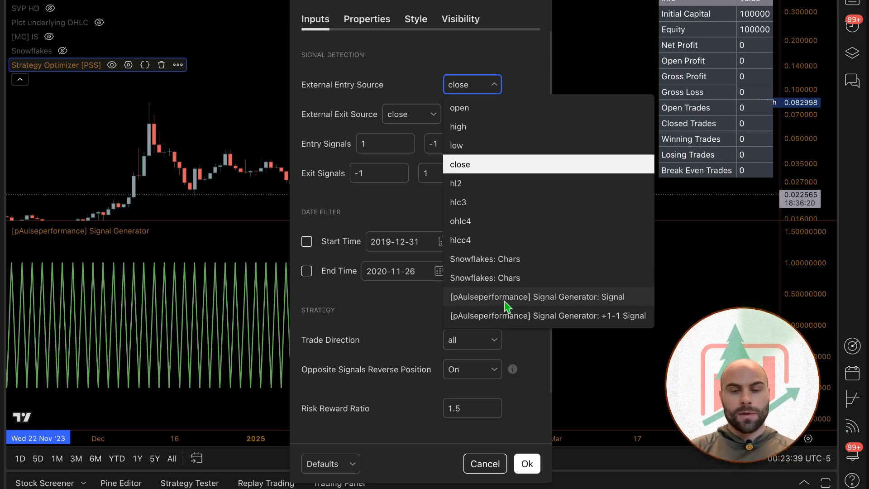
mouse_move(484, 116)
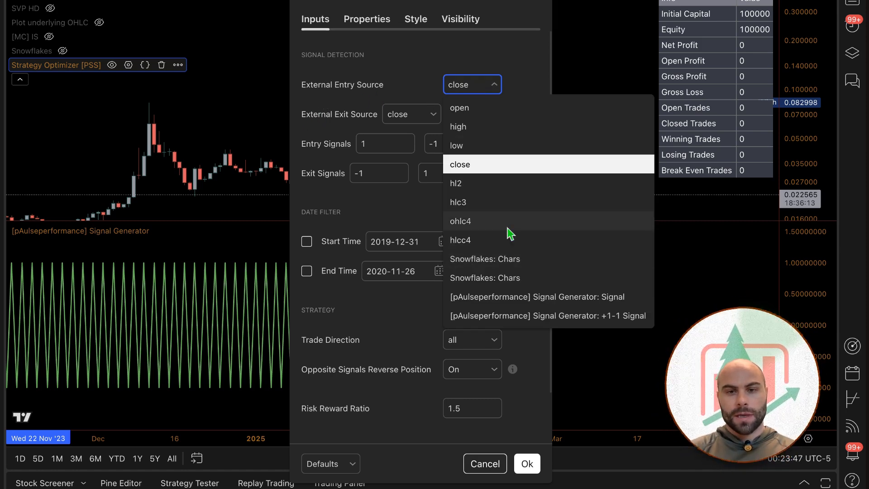
click(536, 296)
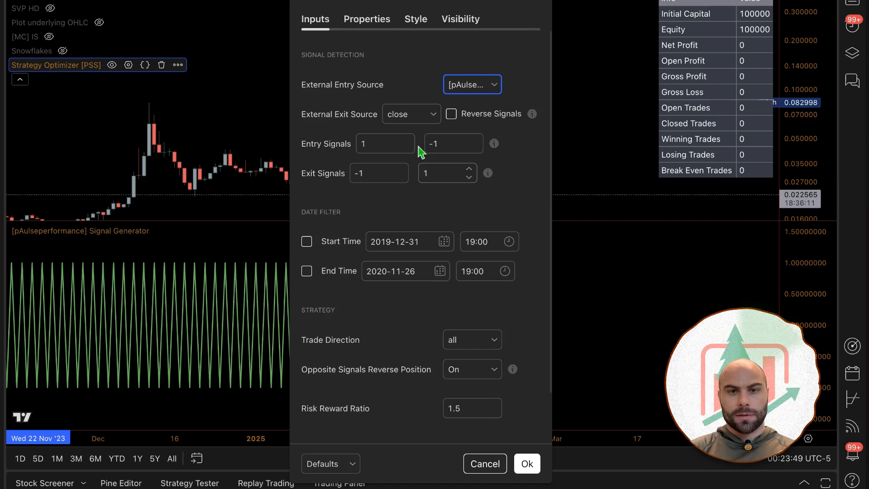
Apply the new entry source and switch the Signal Generator mode to RSI.
click(525, 464)
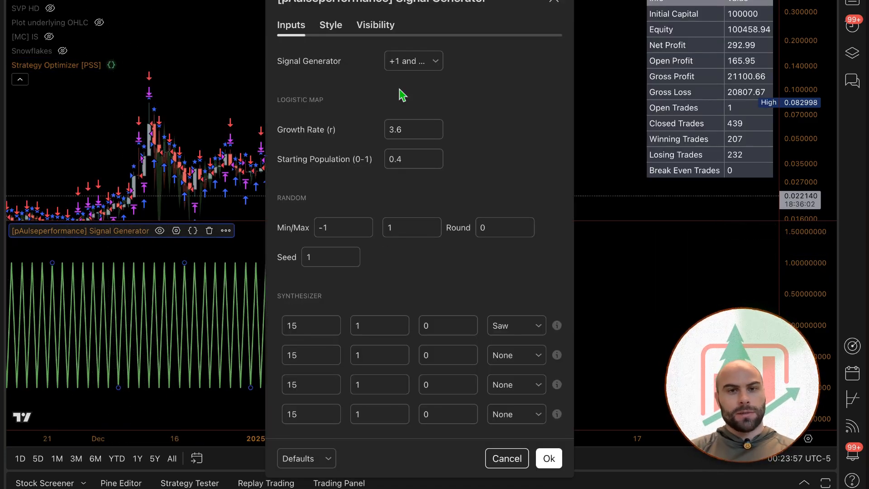
click(412, 61)
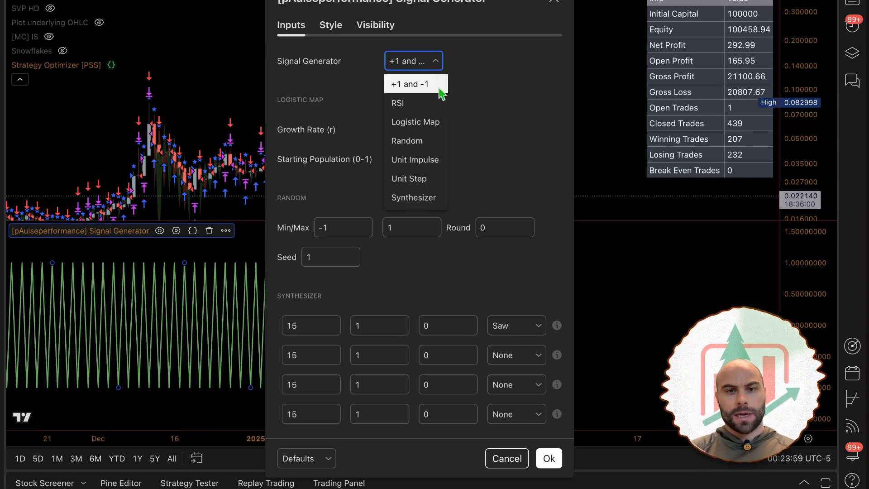
click(398, 103)
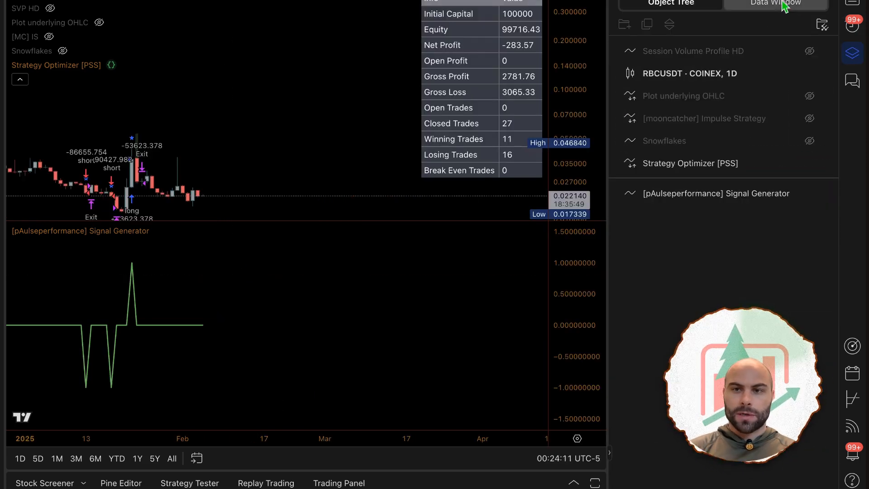
Show the Data Window with the Signal Generator's Signal and +1-1 Signal values.
click(774, 3)
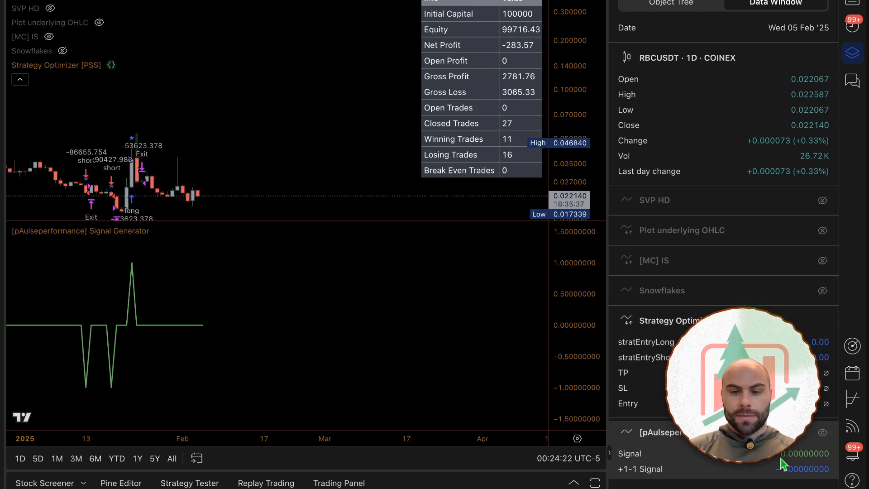
mouse_move(340, 317)
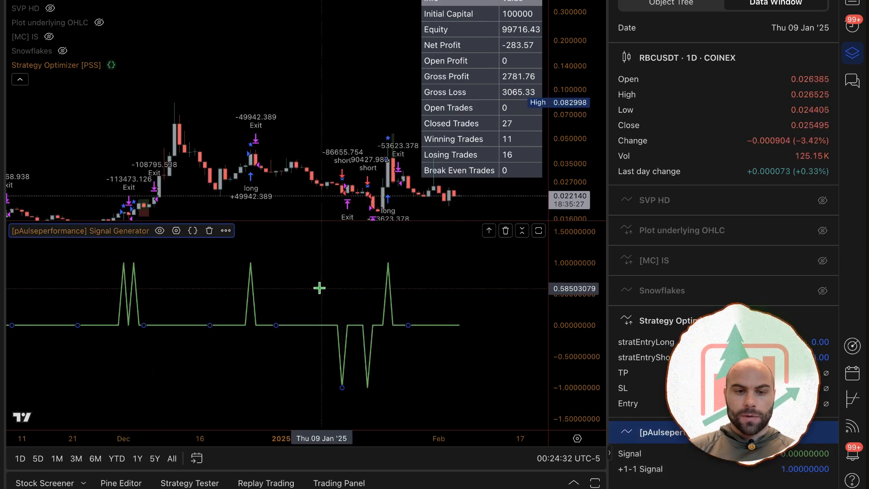
mouse_move(86, 93)
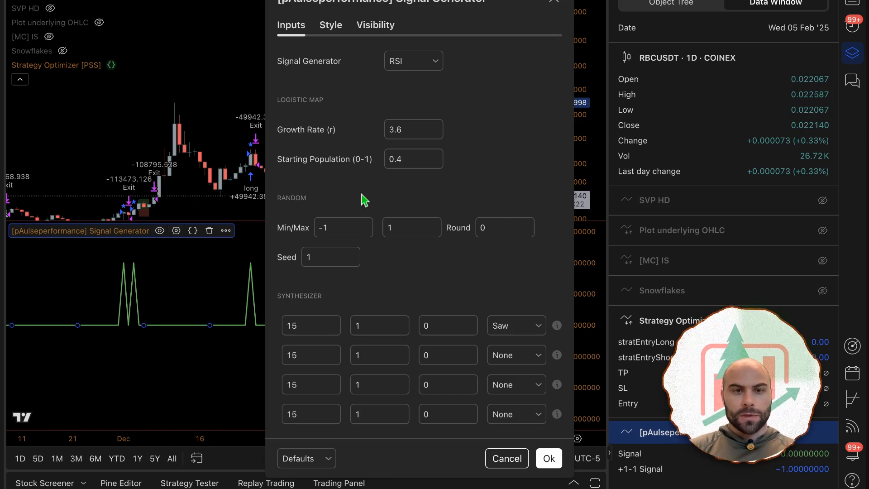
click(413, 61)
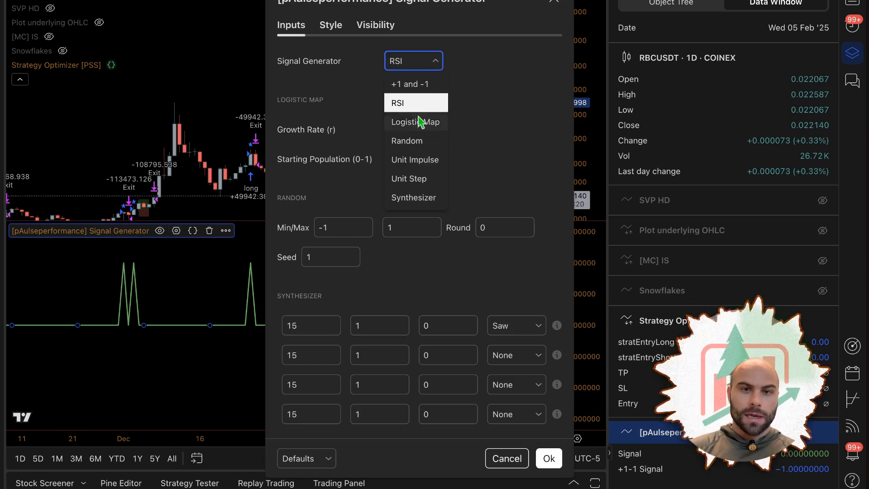
click(415, 122)
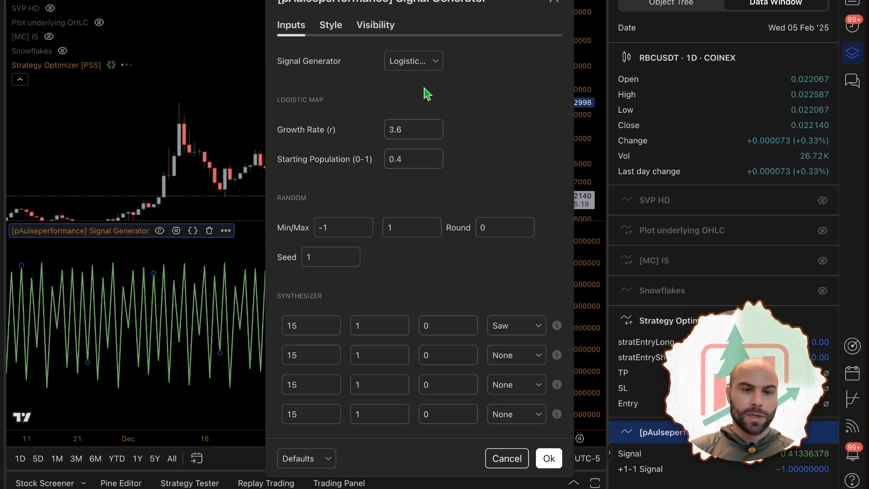
click(413, 62)
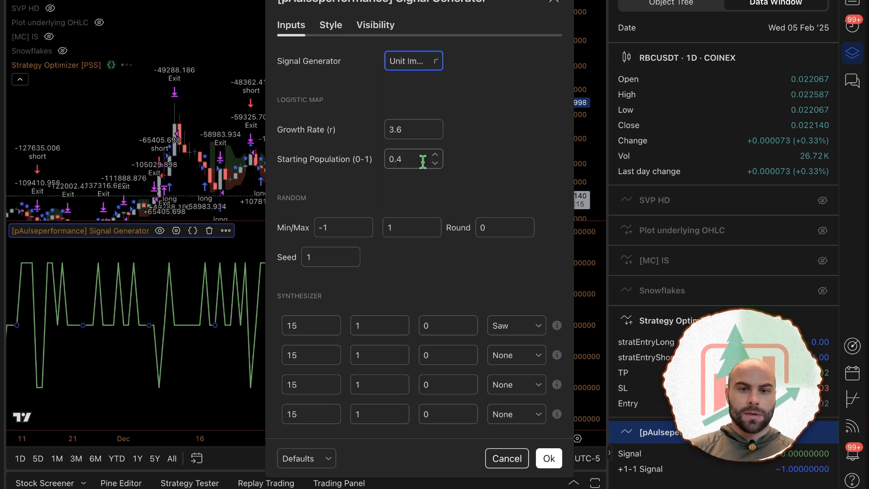
click(413, 61)
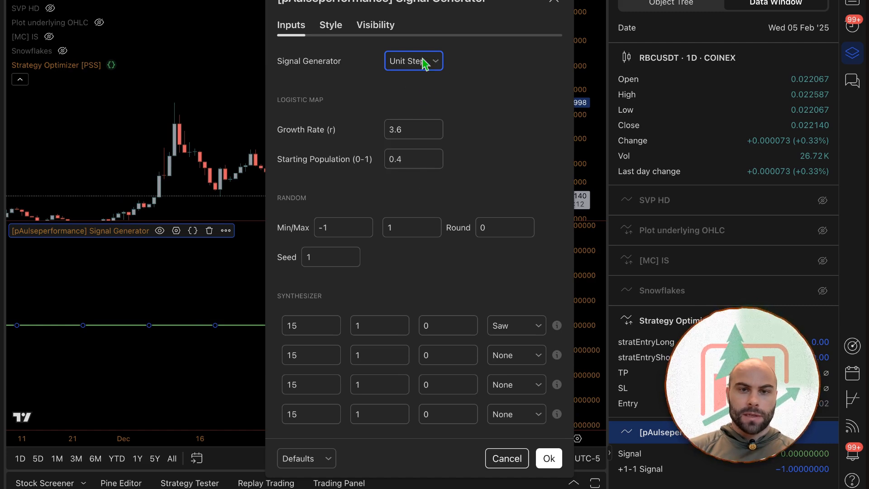
click(413, 60)
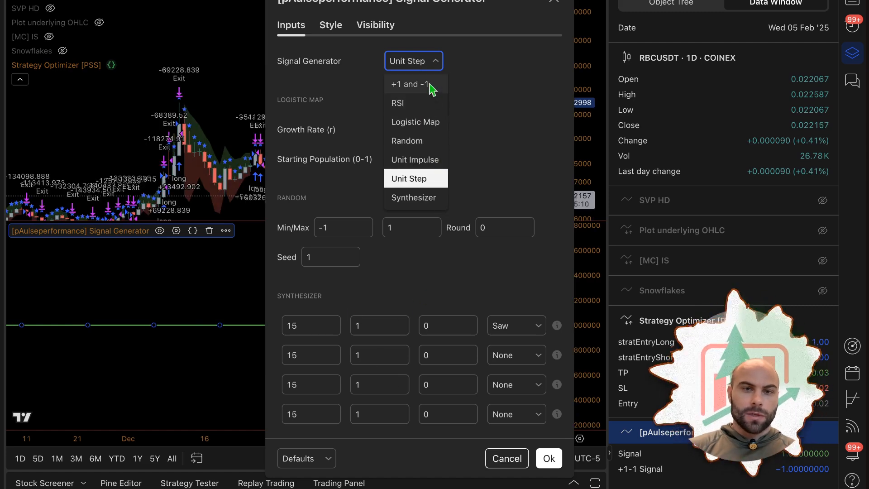
click(397, 103)
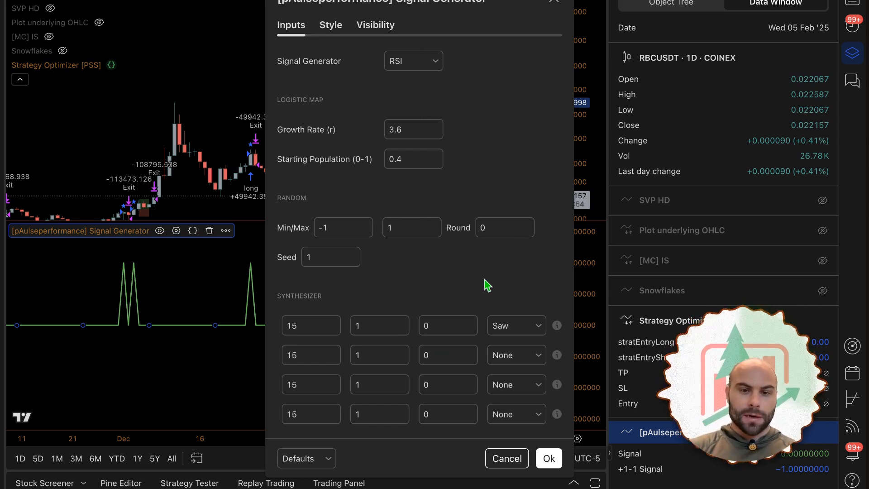
click(547, 458)
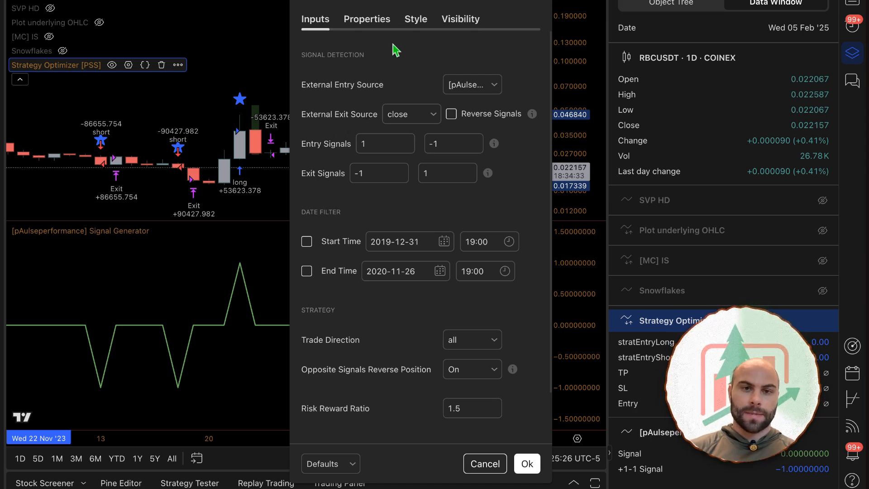
Turn on Opposite Signals Reverse Position and edit the 1.5 risk reward ratio.
click(385, 143)
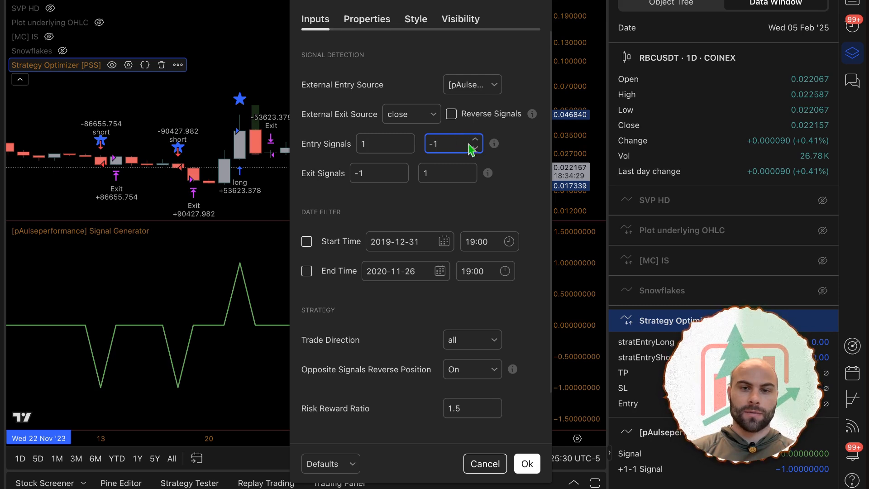
mouse_move(493, 144)
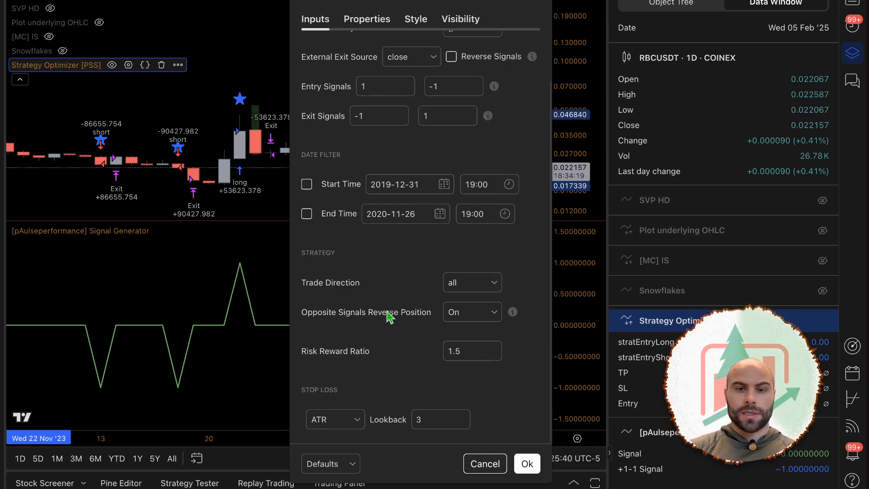
click(471, 282)
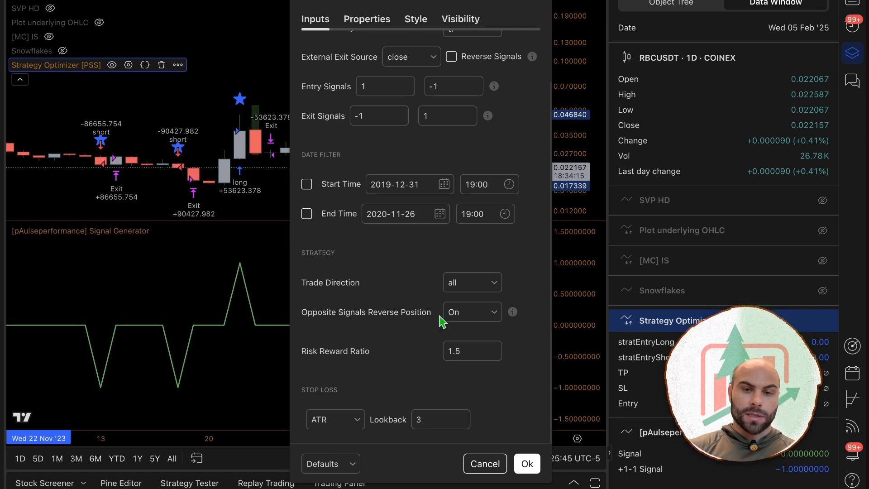
click(471, 312)
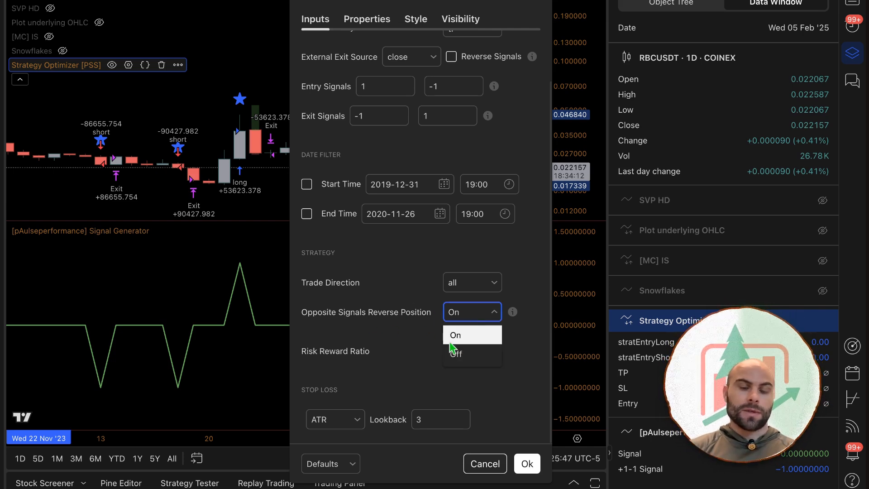
click(454, 335)
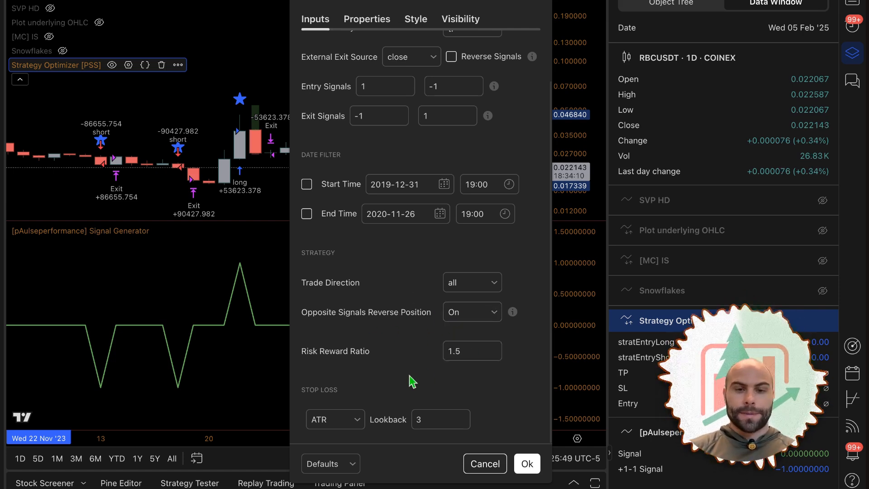
click(468, 350)
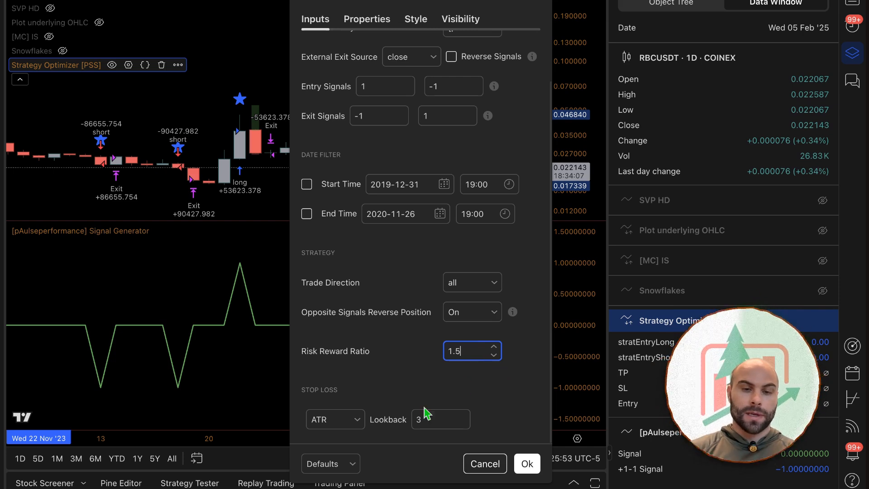
Keep the ATR stop loss type and apply the strategy settings.
click(334, 419)
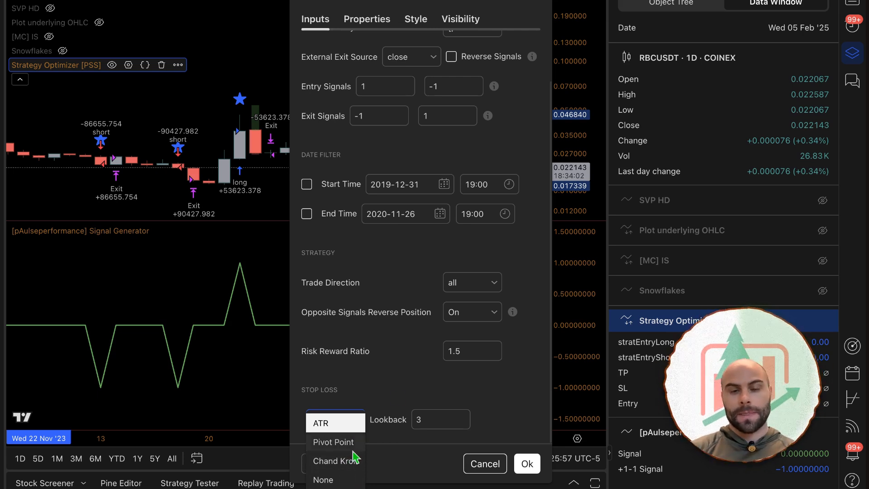
click(320, 422)
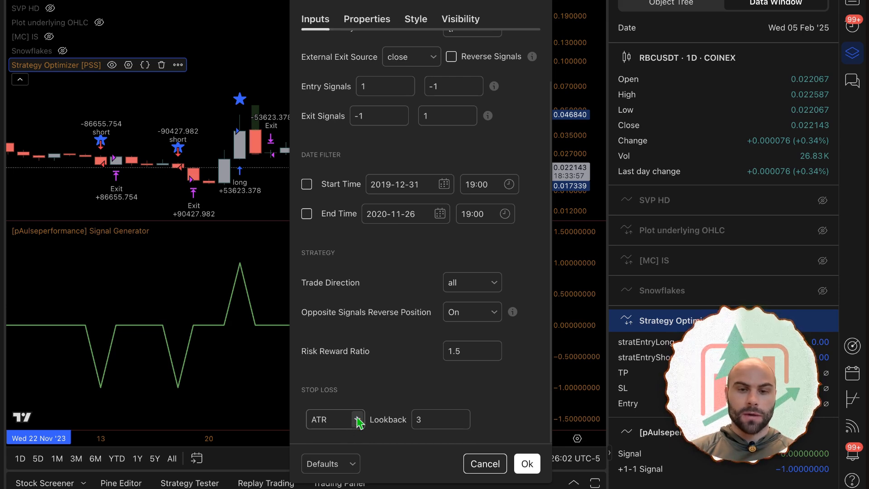
click(336, 419)
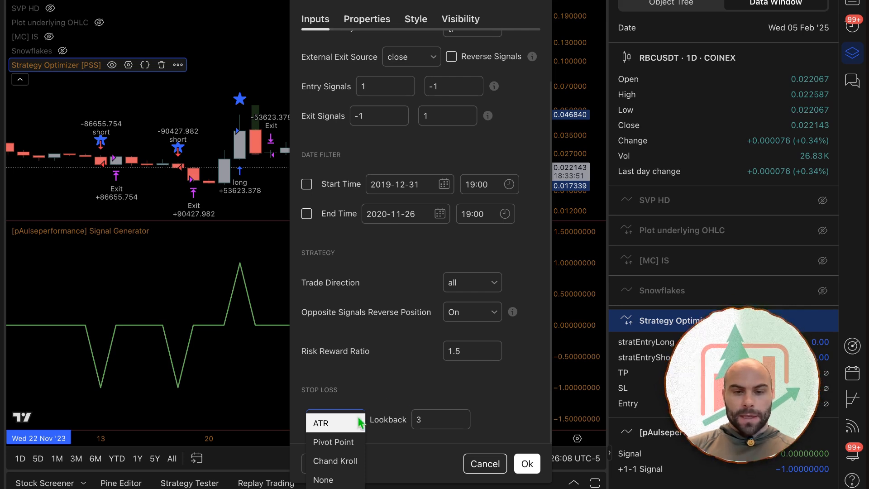
click(321, 422)
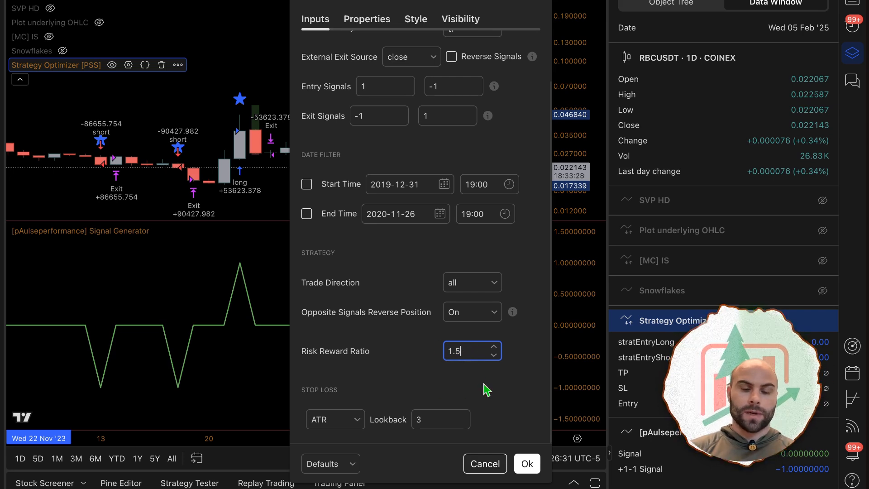
click(526, 463)
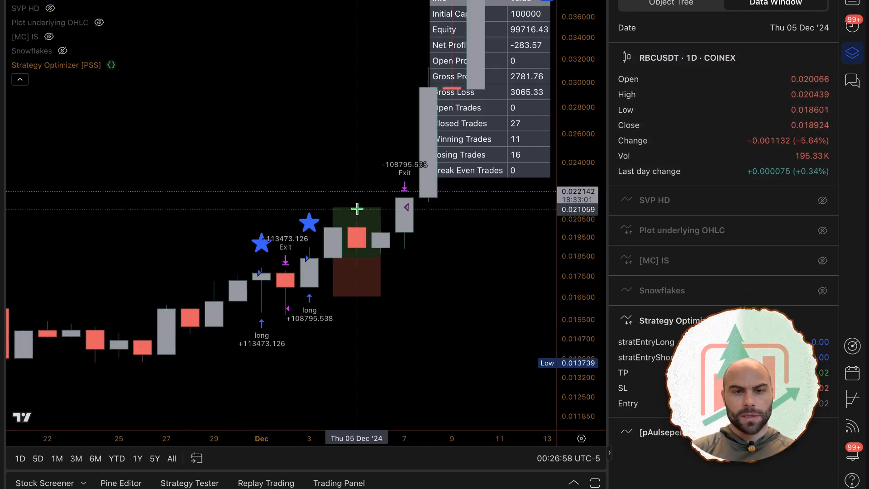
mouse_move(478, 269)
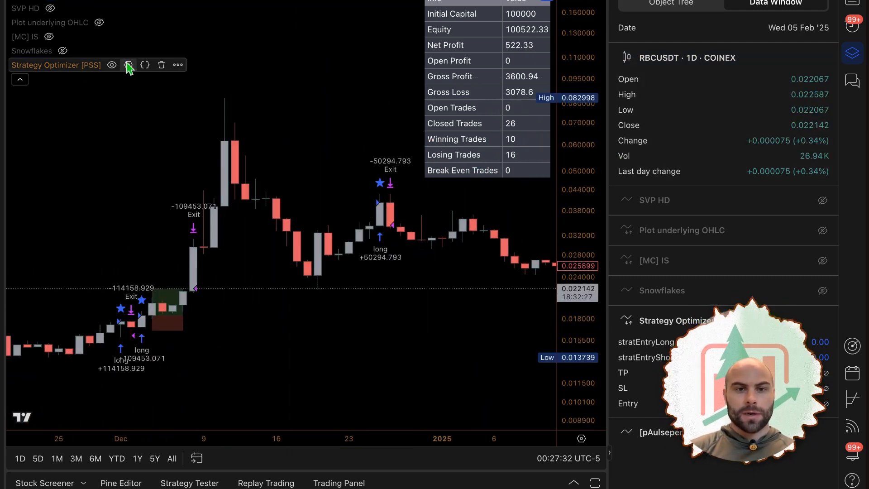
click(128, 65)
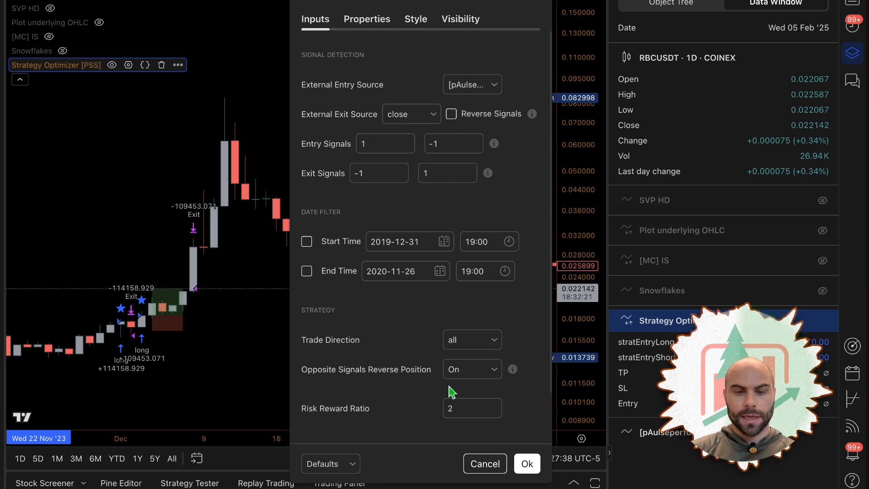
scroll(down, 3)
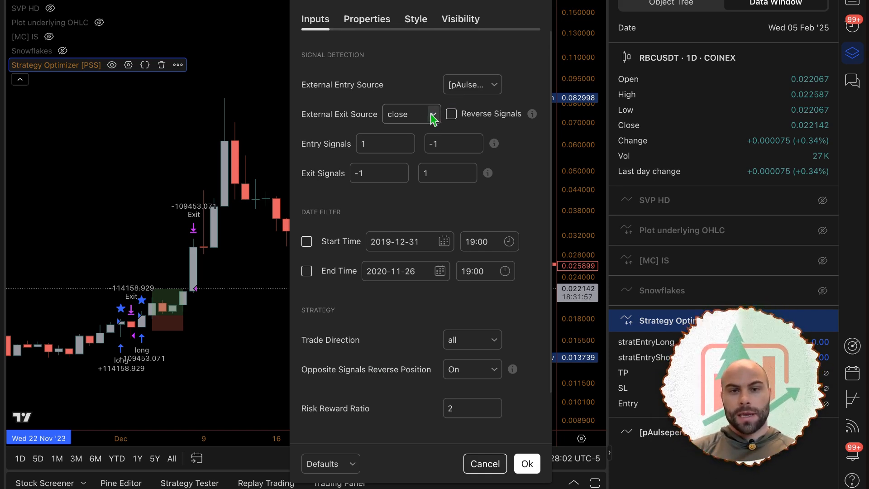
click(447, 172)
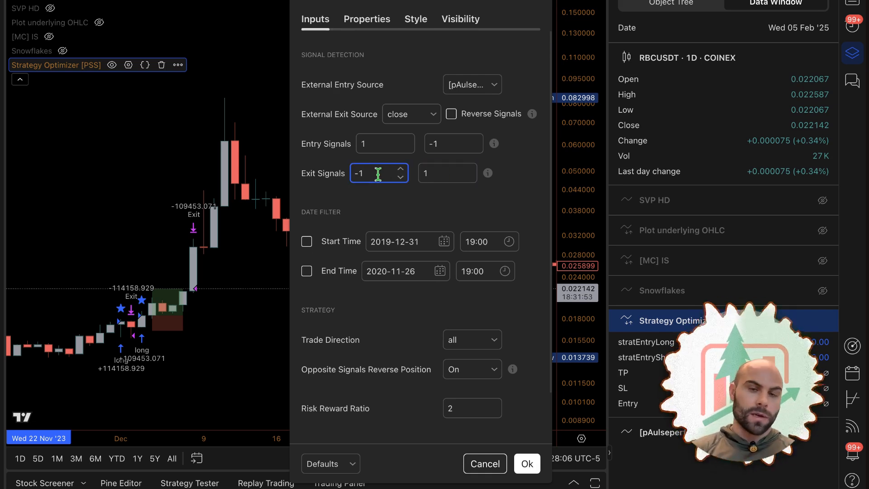
click(412, 114)
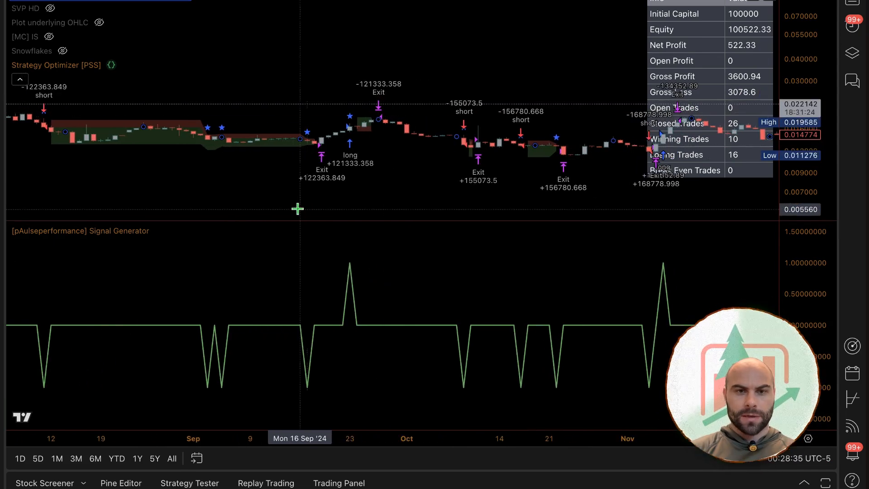
mouse_move(381, 161)
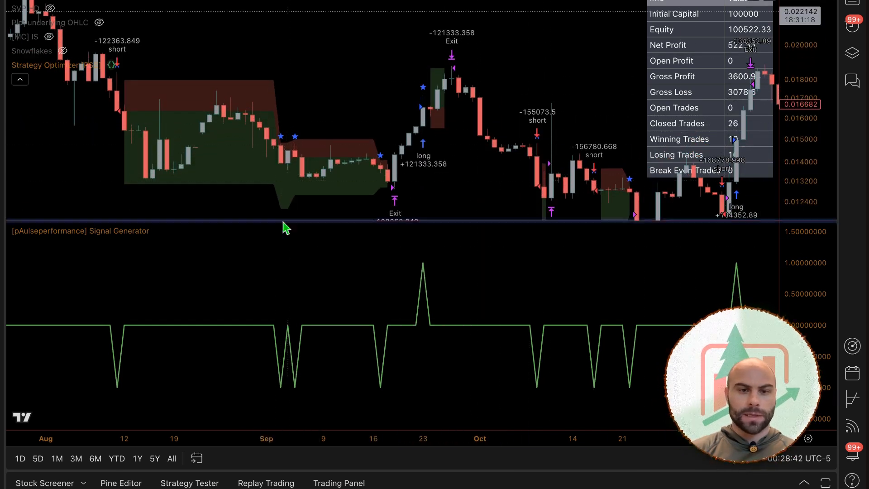
mouse_move(307, 185)
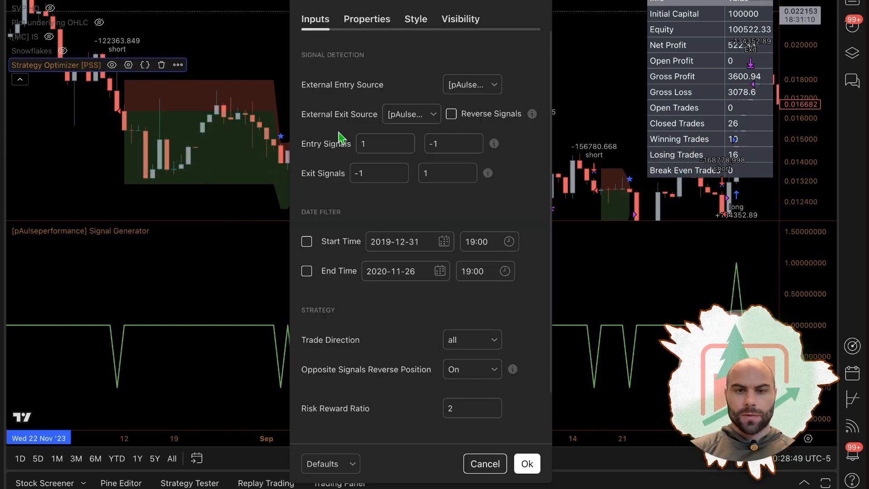
Open the External Exit Source list to pick the Signal Generator's +1-1 Signal.
click(410, 114)
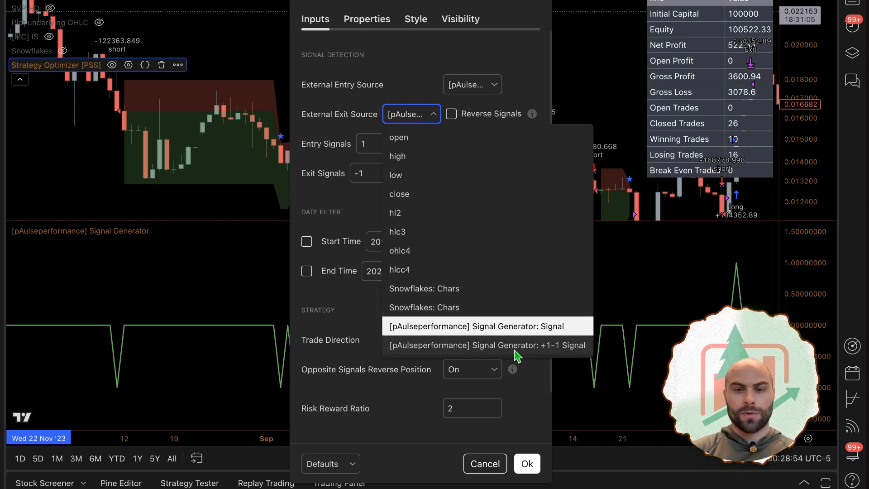
mouse_move(448, 339)
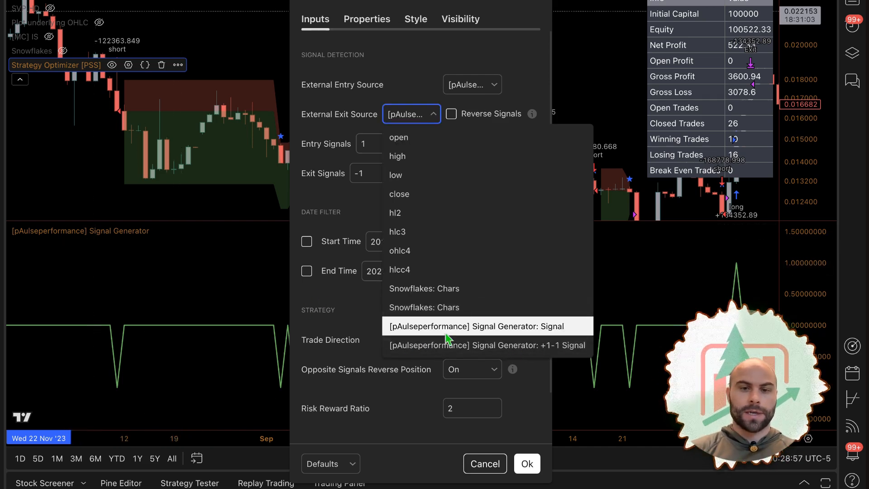
mouse_move(516, 357)
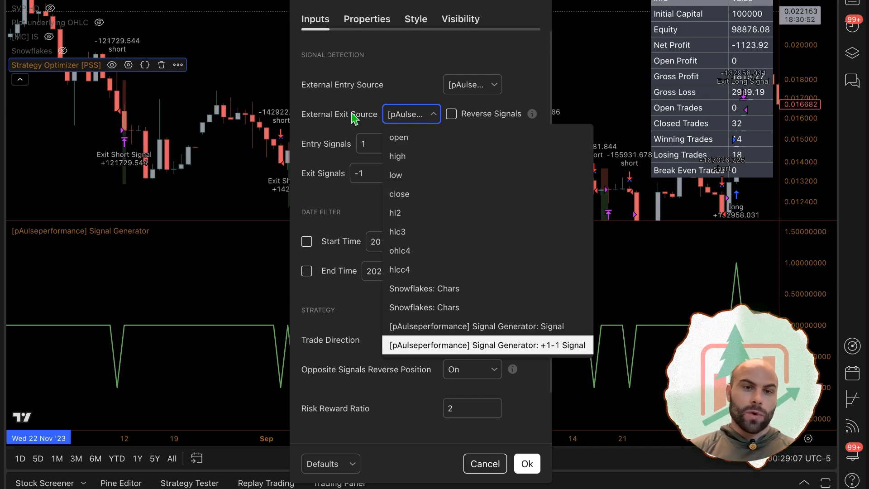
mouse_move(423, 118)
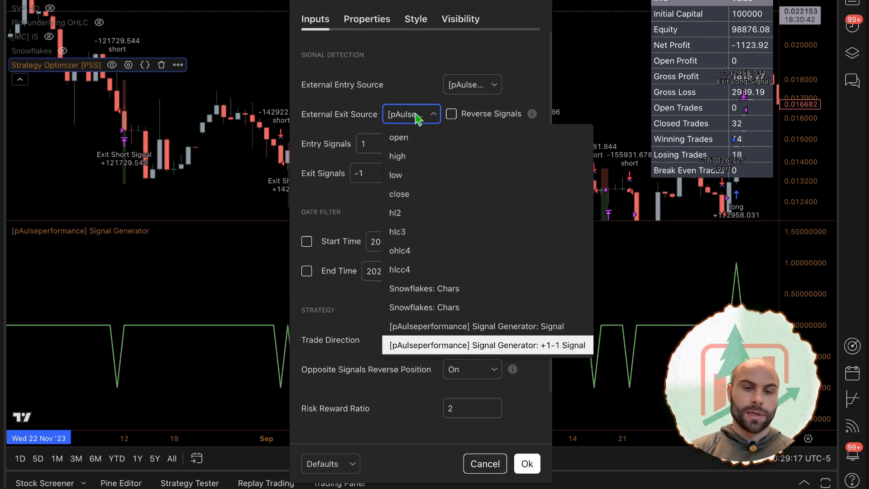
mouse_move(417, 123)
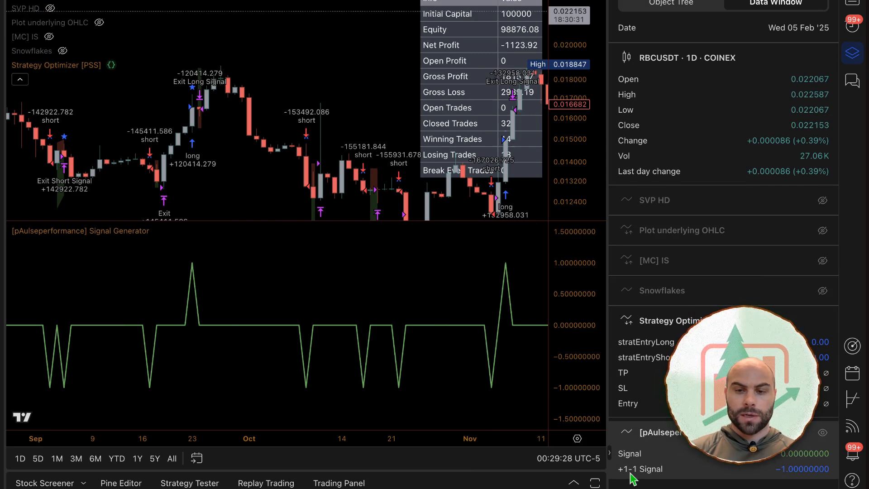
mouse_move(88, 231)
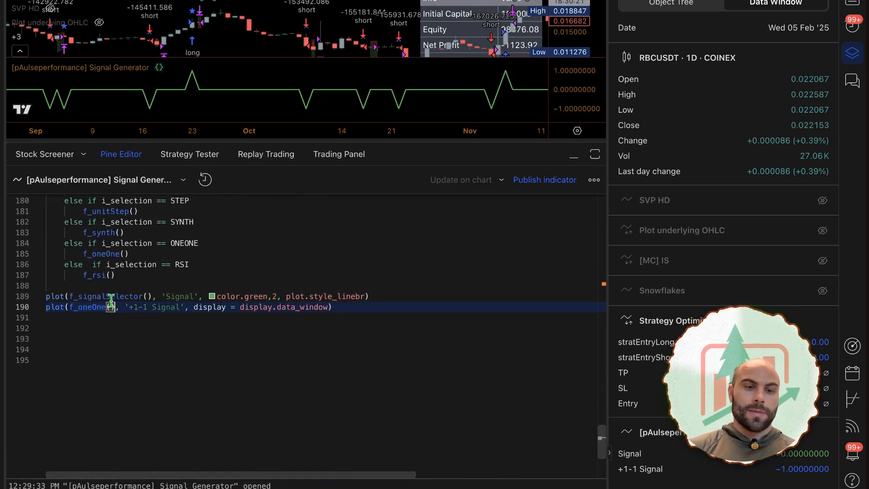
click(172, 296)
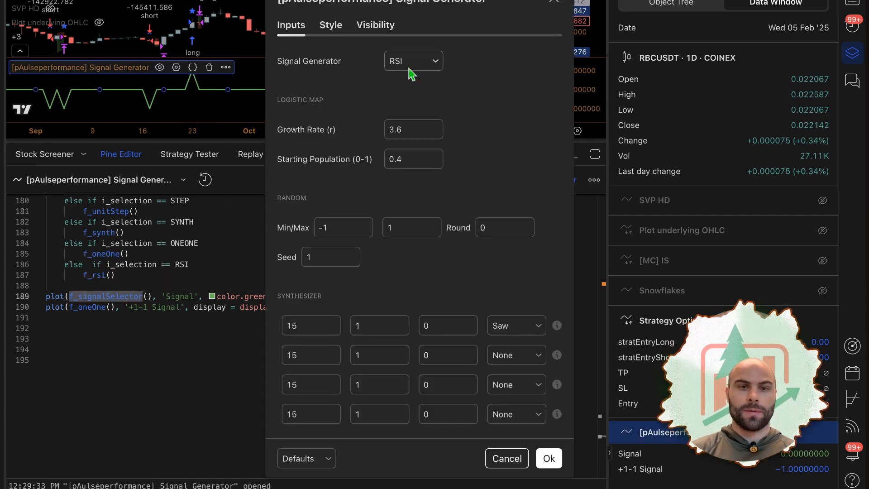
click(412, 61)
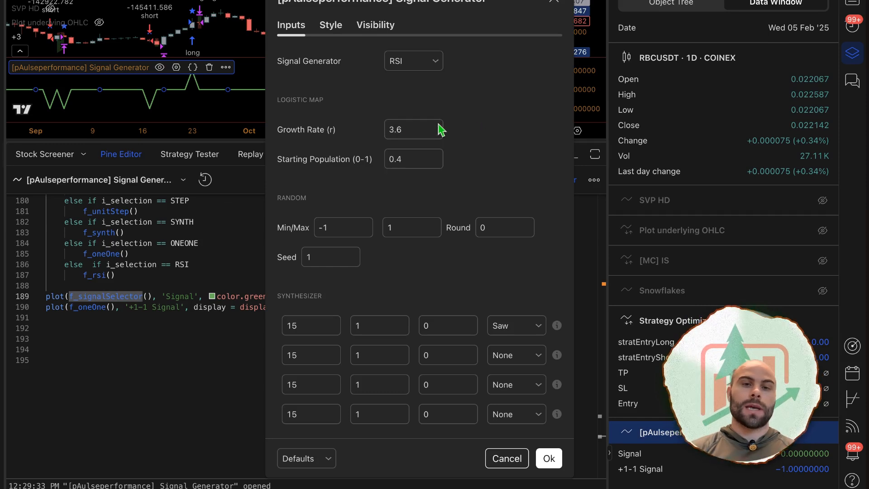
click(547, 458)
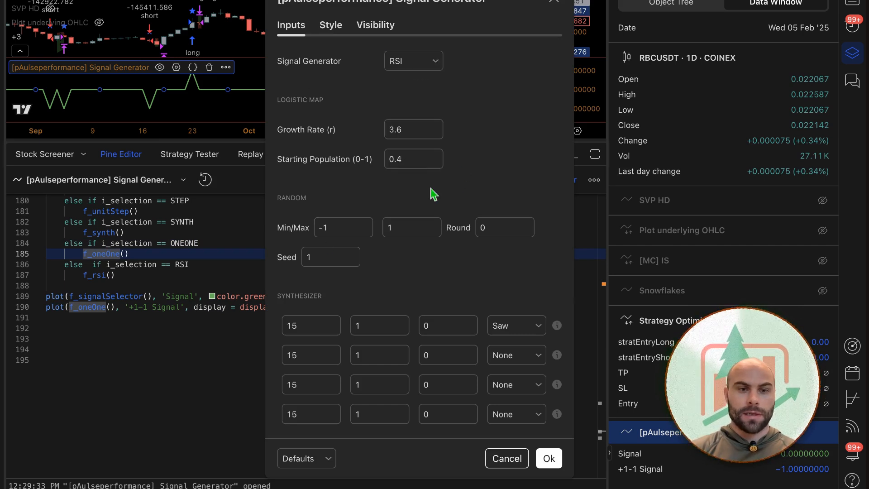
click(547, 458)
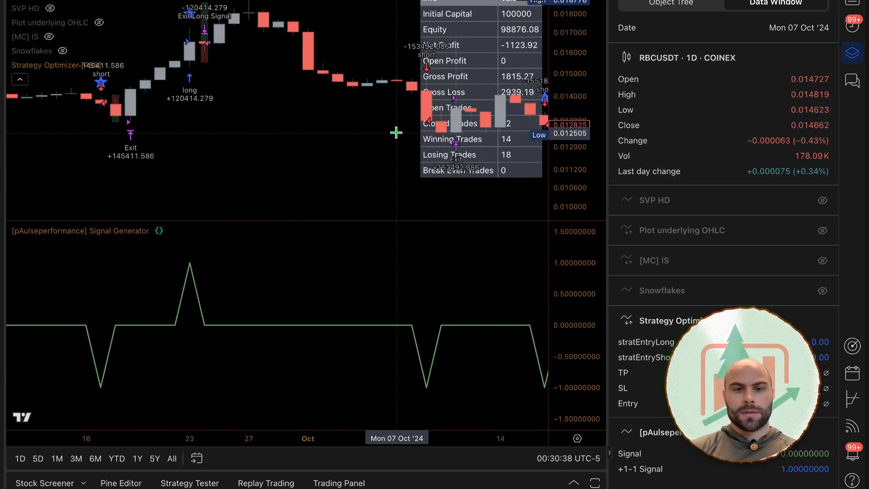
Scroll to Stop Loss and confirm the ATR lookback of 10.
scroll(right, 3)
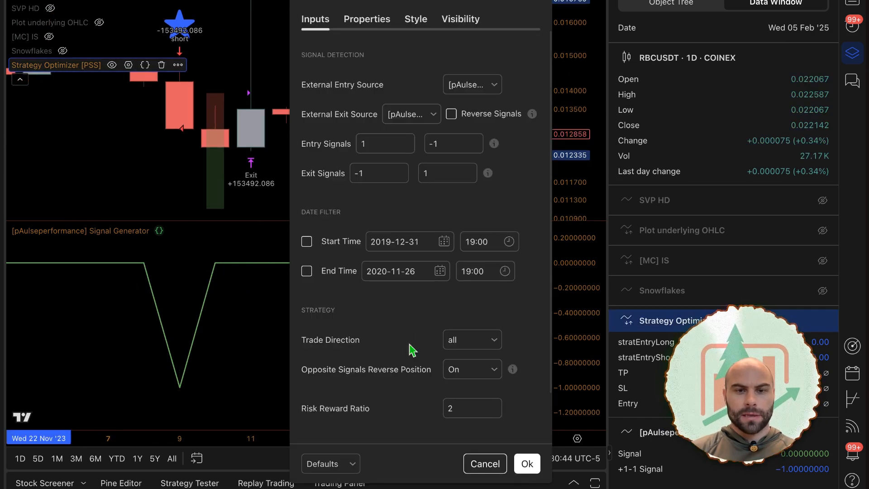
scroll(down, 3)
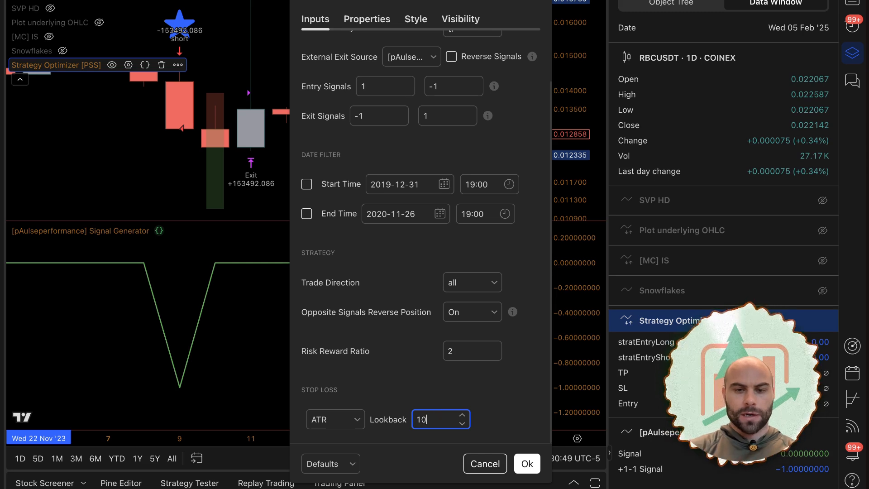
click(526, 463)
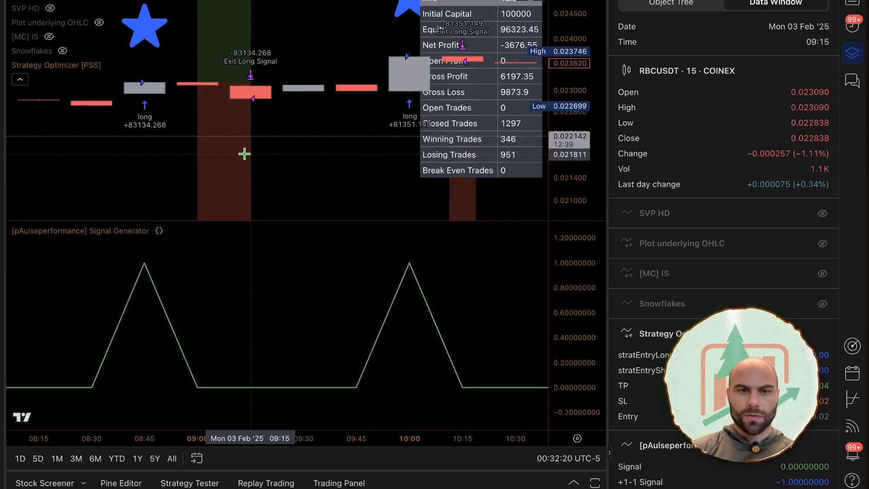
mouse_move(302, 119)
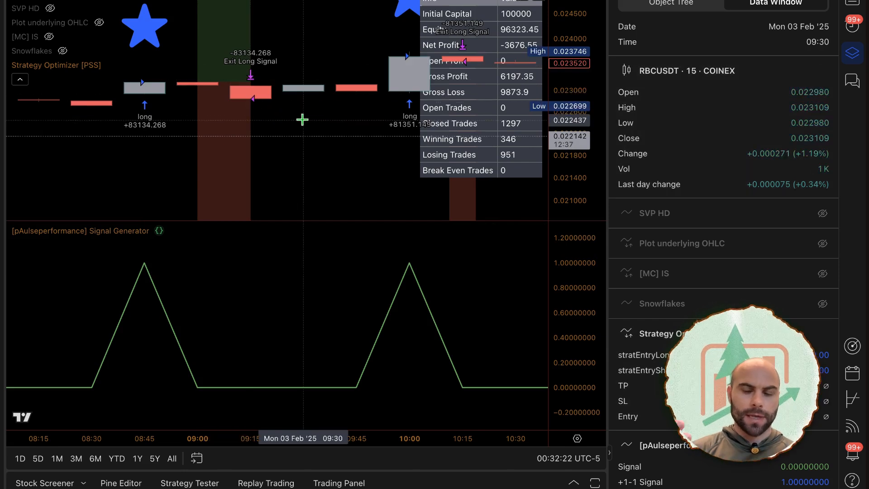